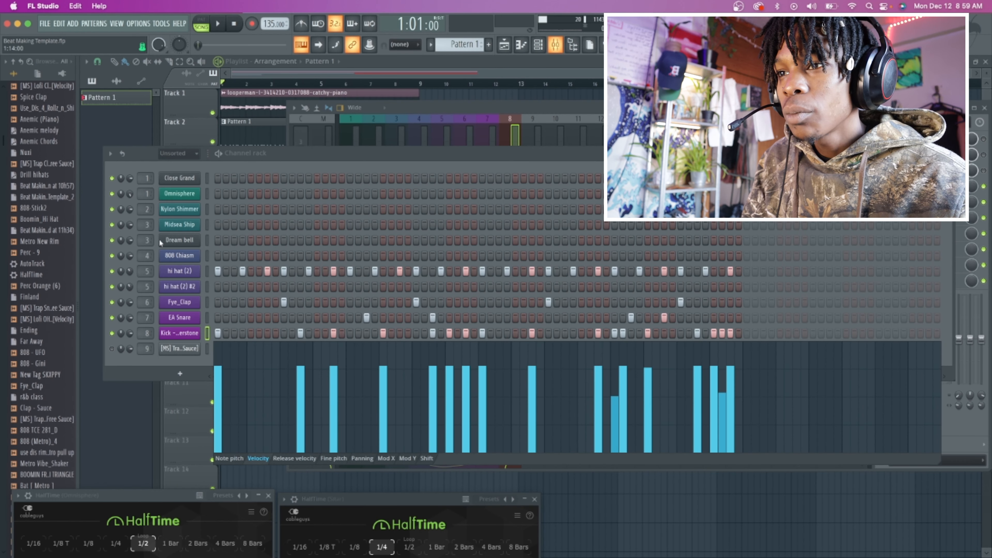
# Close the kick's velocity graph beneath the channel rack.
pyautogui.click(180, 255)
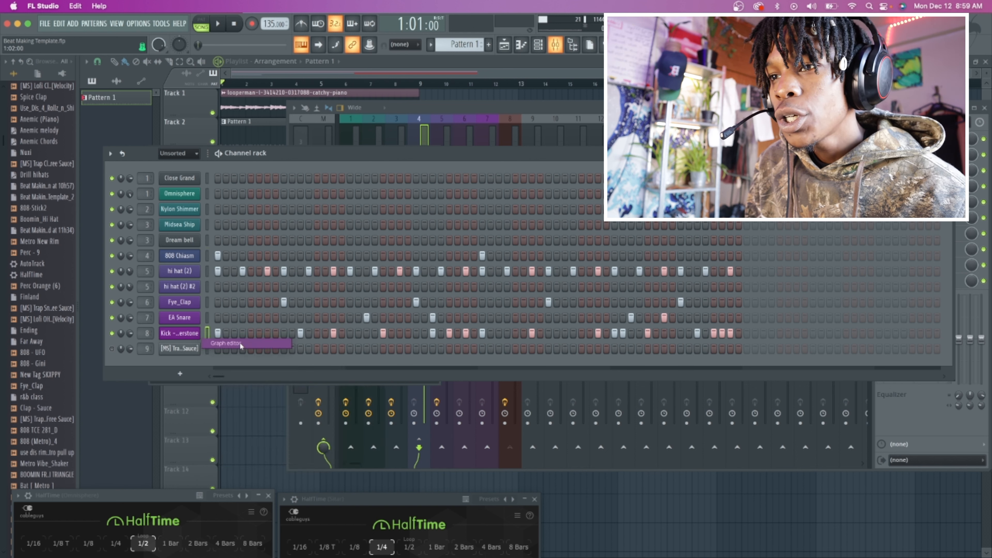
# Close the channel rack to reveal the playlist arrangement with Patterns 3 and 1.
pyautogui.click(240, 333)
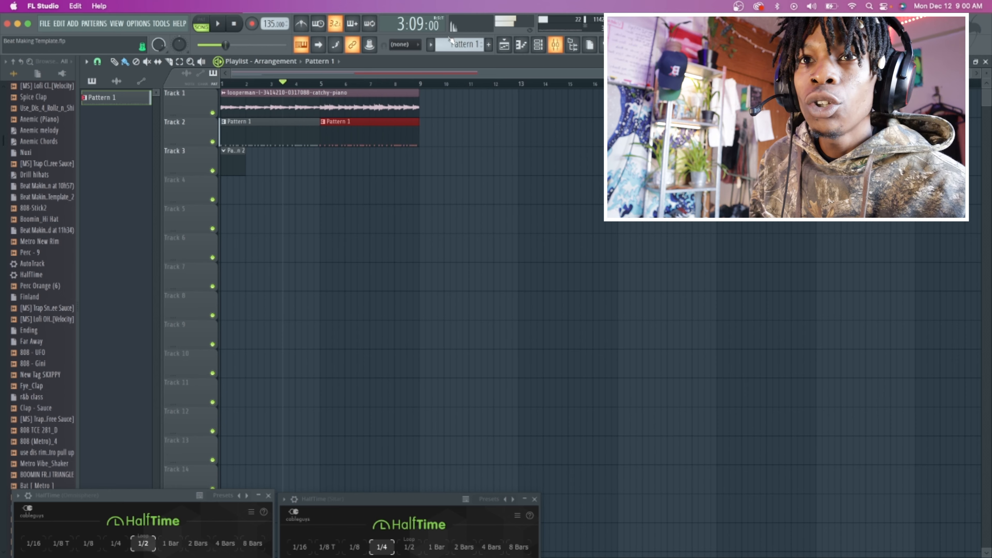
# Reopen the channel rack and show the Kick channel's velocity graph editor.
pyautogui.click(537, 44)
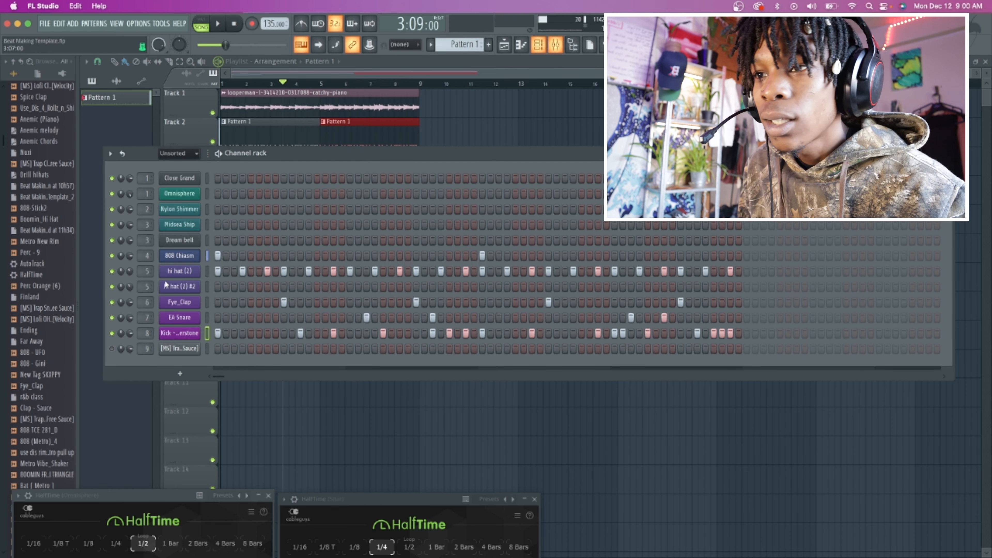
pyautogui.rightClick(180, 333)
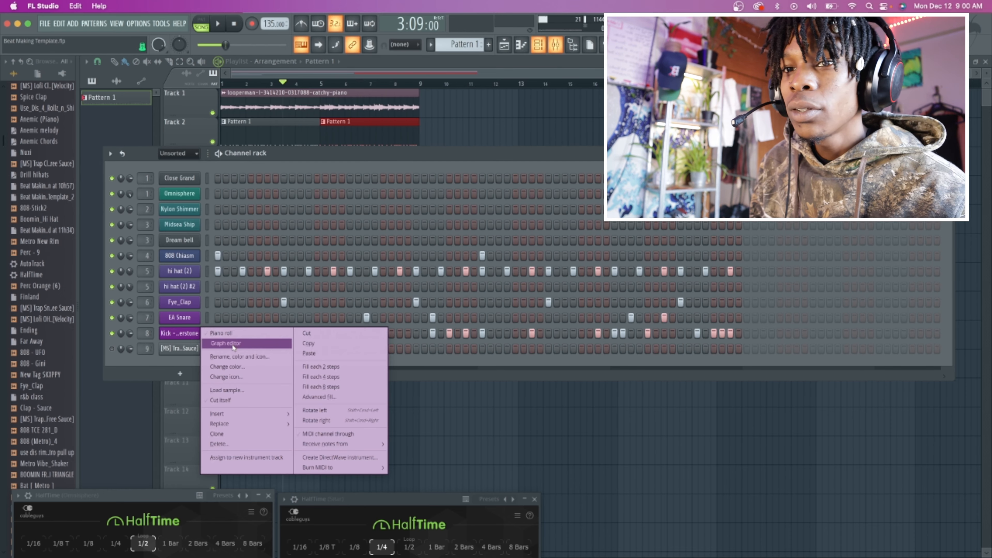
pyautogui.click(228, 343)
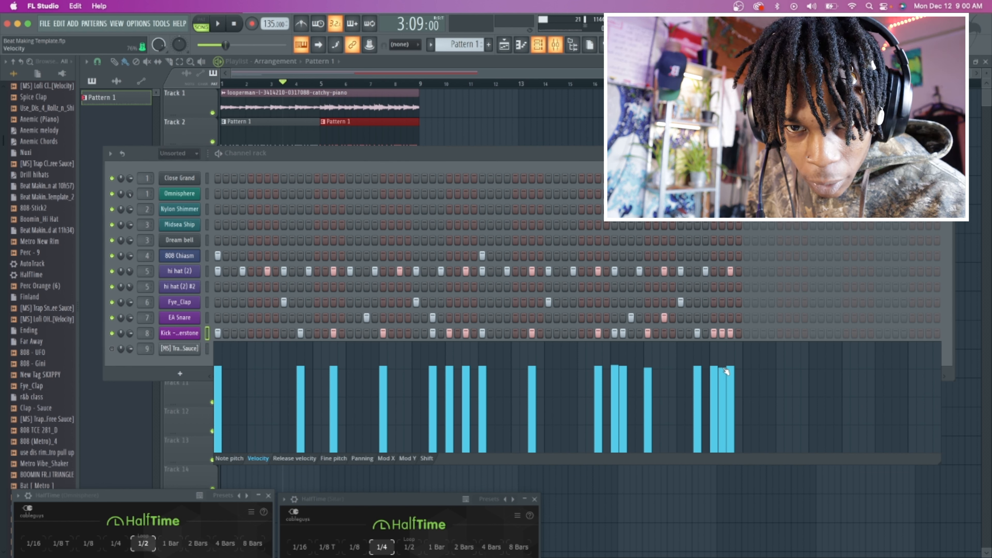